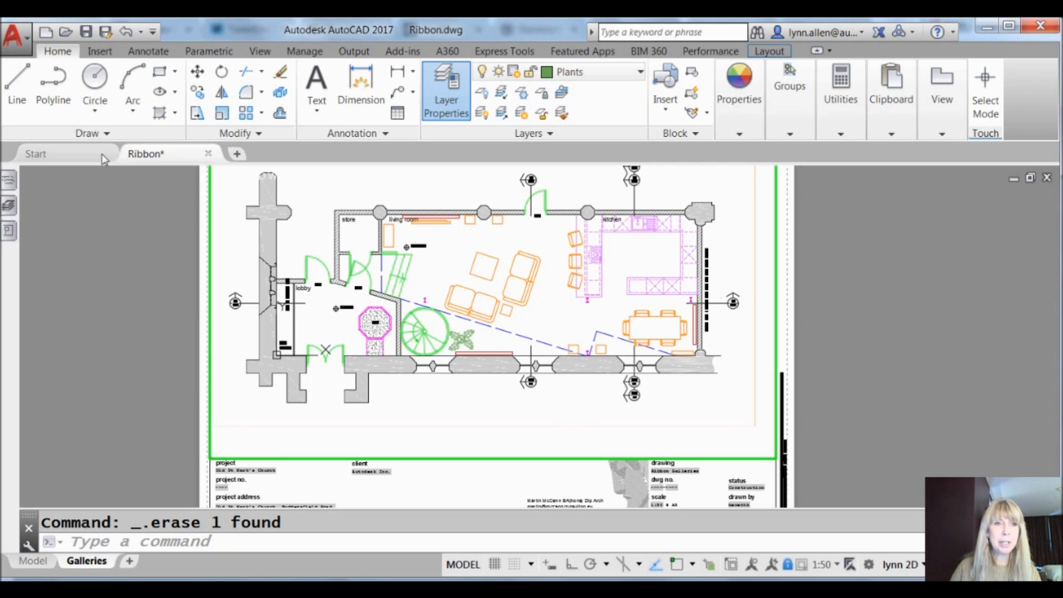
- Start a 3-Point circle from the Draw panel and pick its first point beside the staircase
click(95, 101)
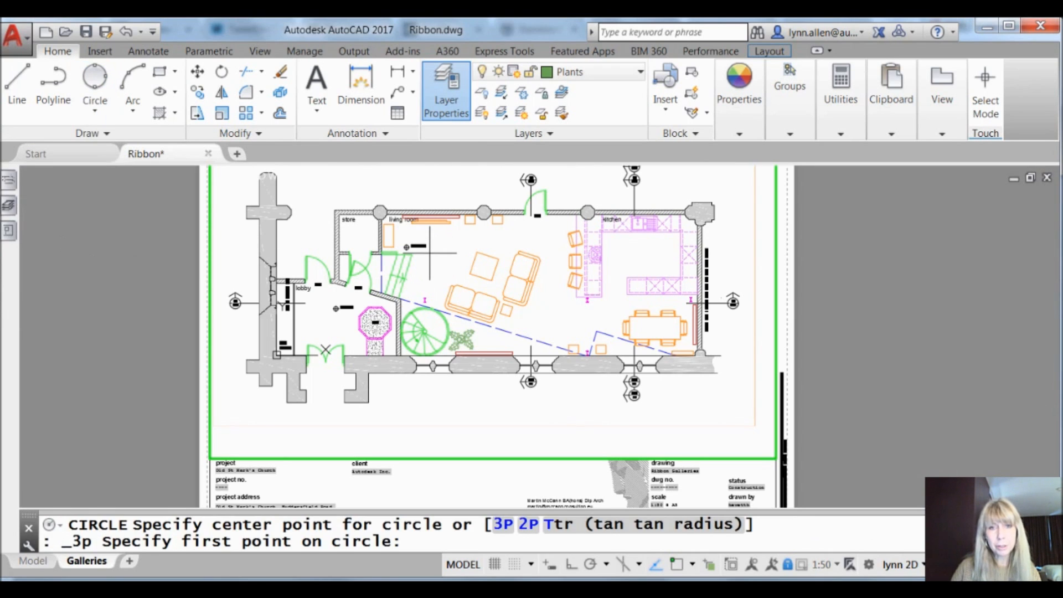
click(458, 258)
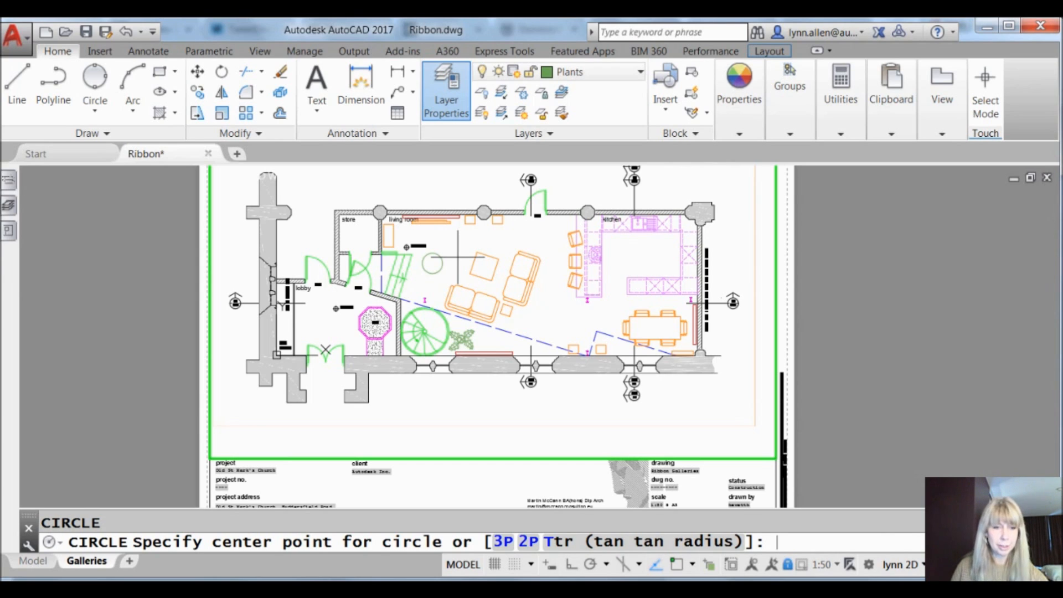
mouse_move(450, 285)
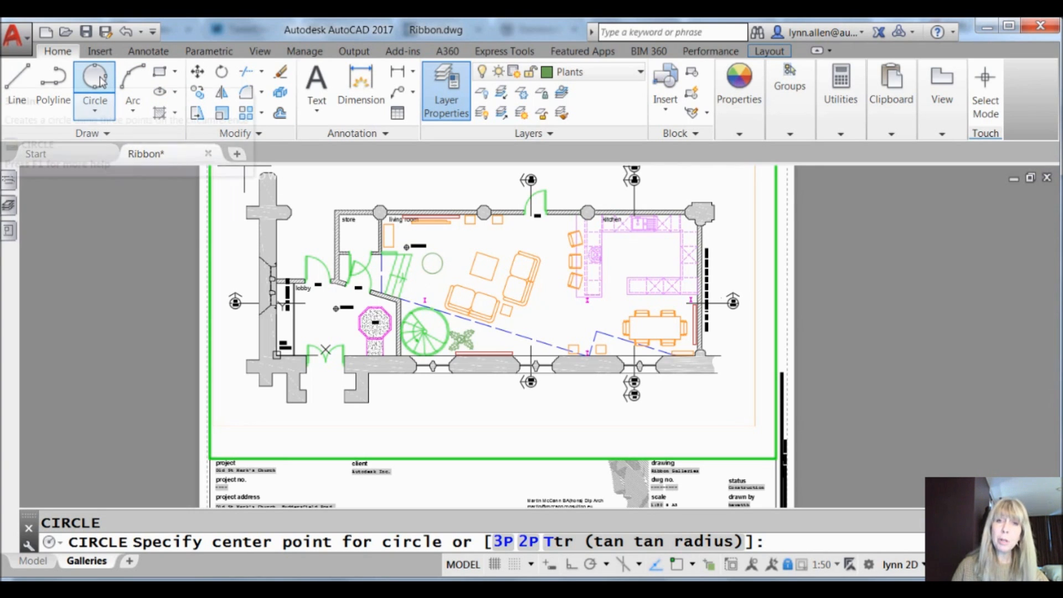
mouse_move(95, 74)
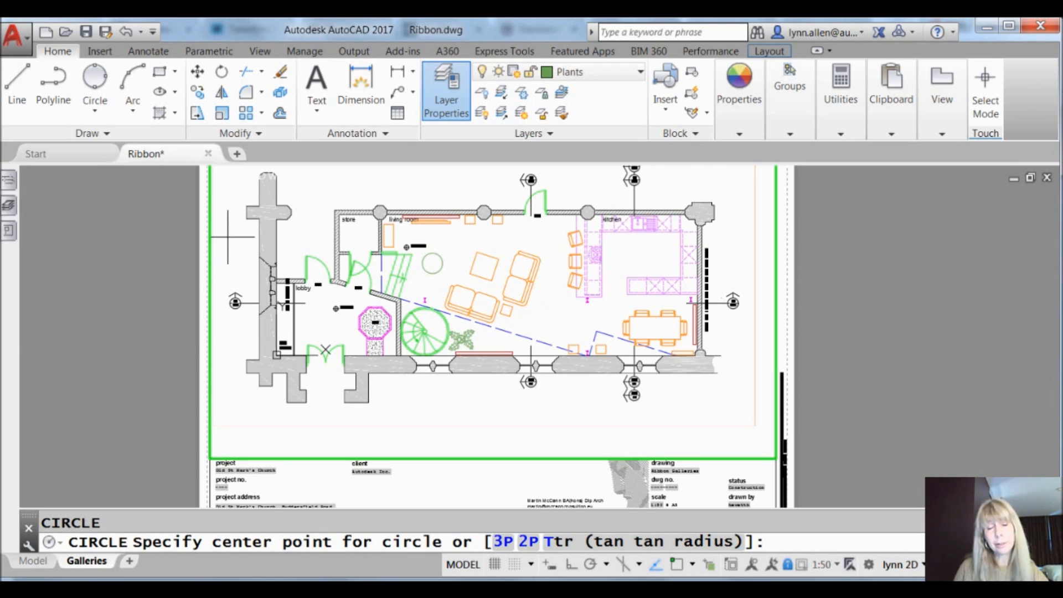
mouse_move(96, 81)
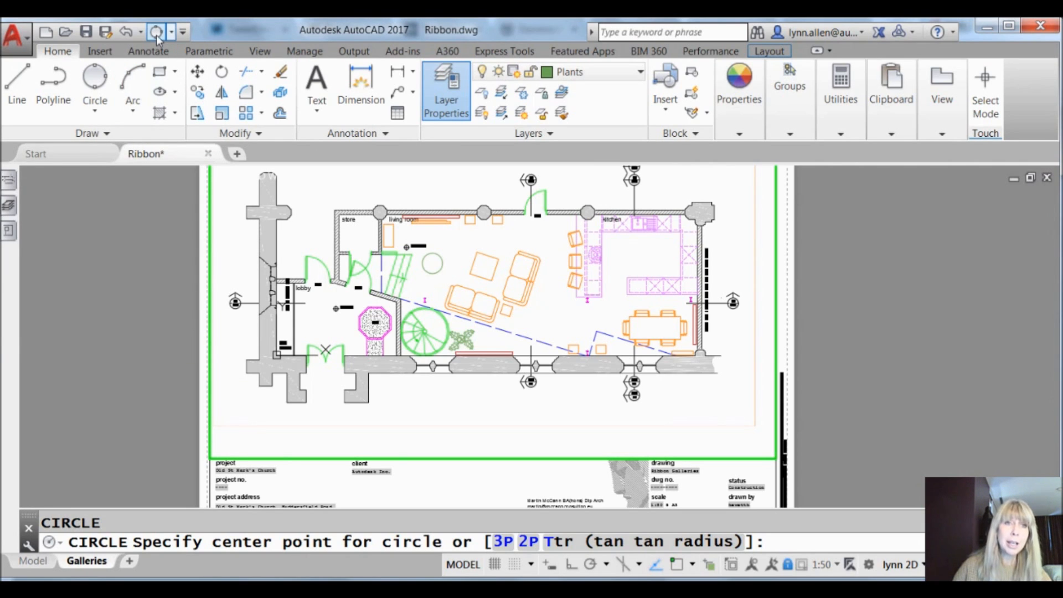
mouse_move(156, 32)
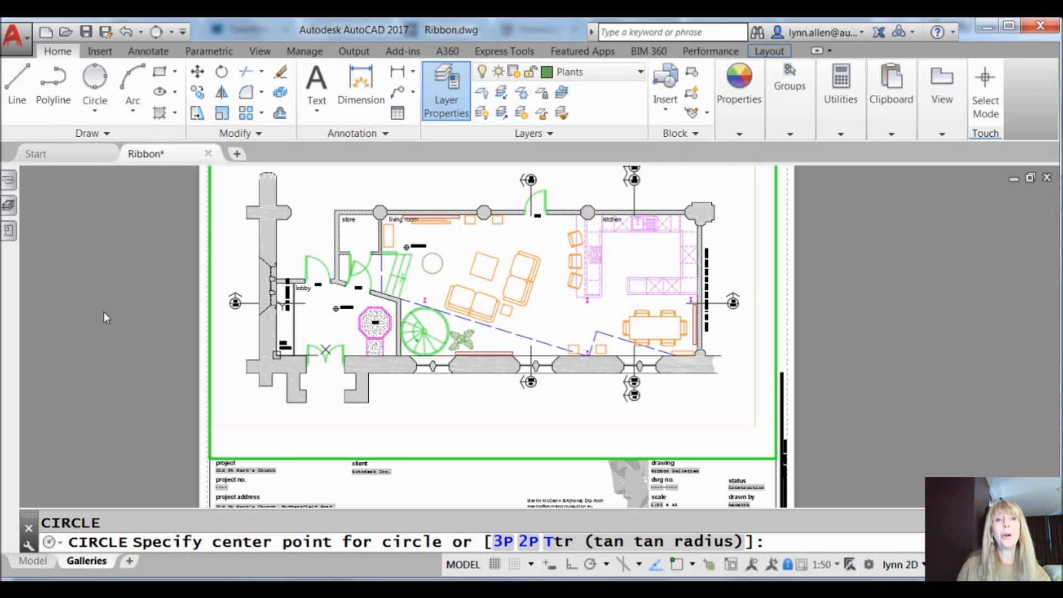
mouse_move(96, 86)
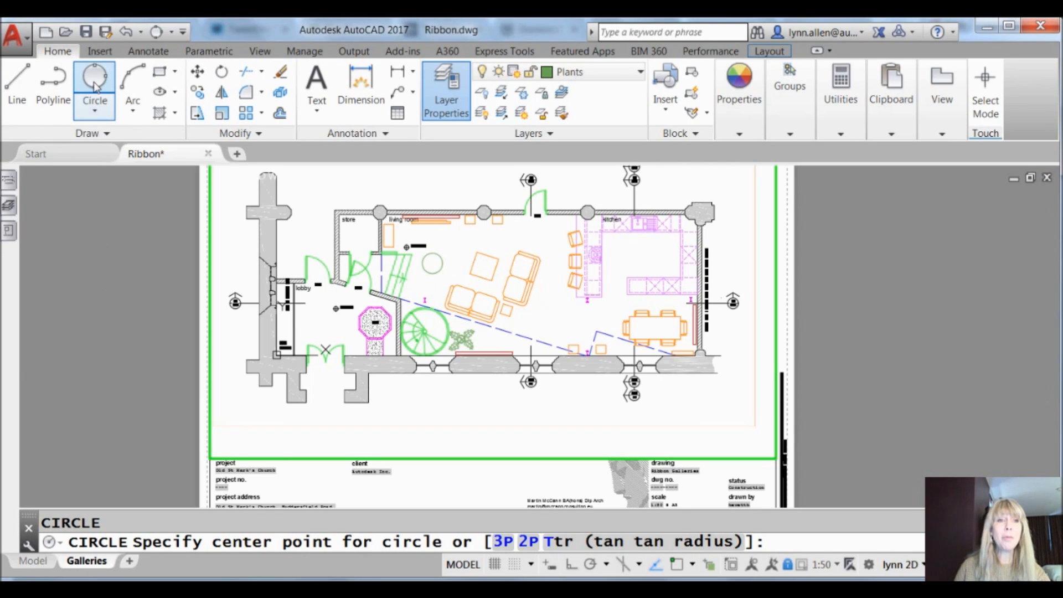
mouse_move(95, 77)
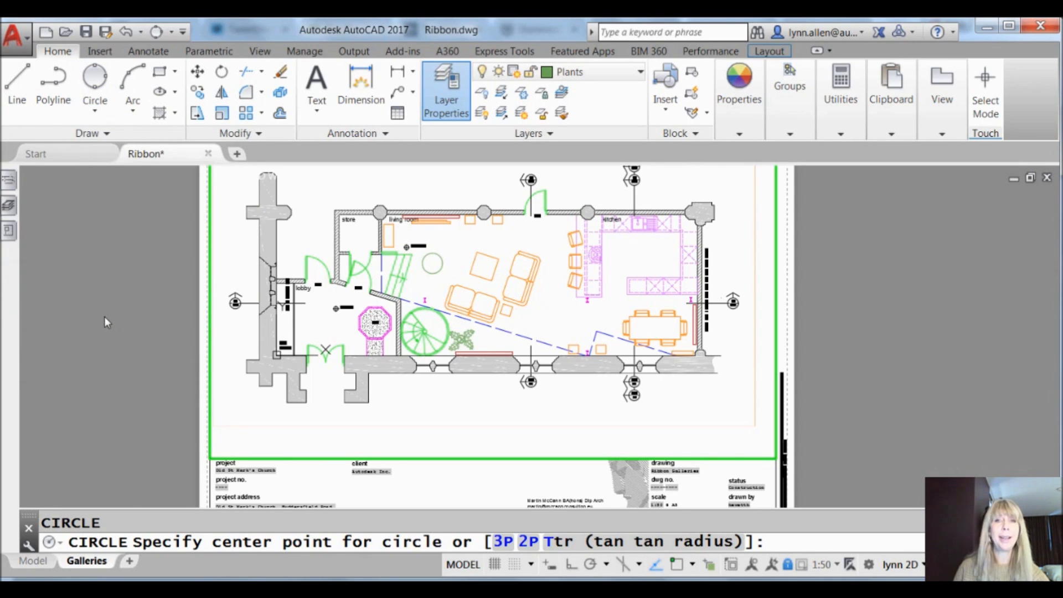
- Cancel the unfinished circle and launch the Customize User Interface editor with CUI
text(cui)
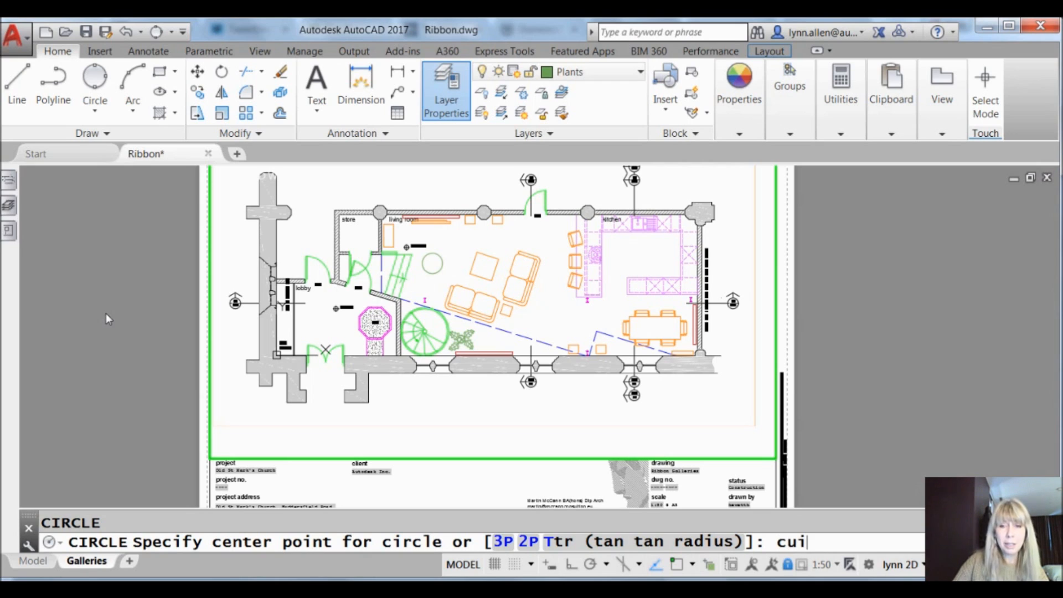
key(Escape)
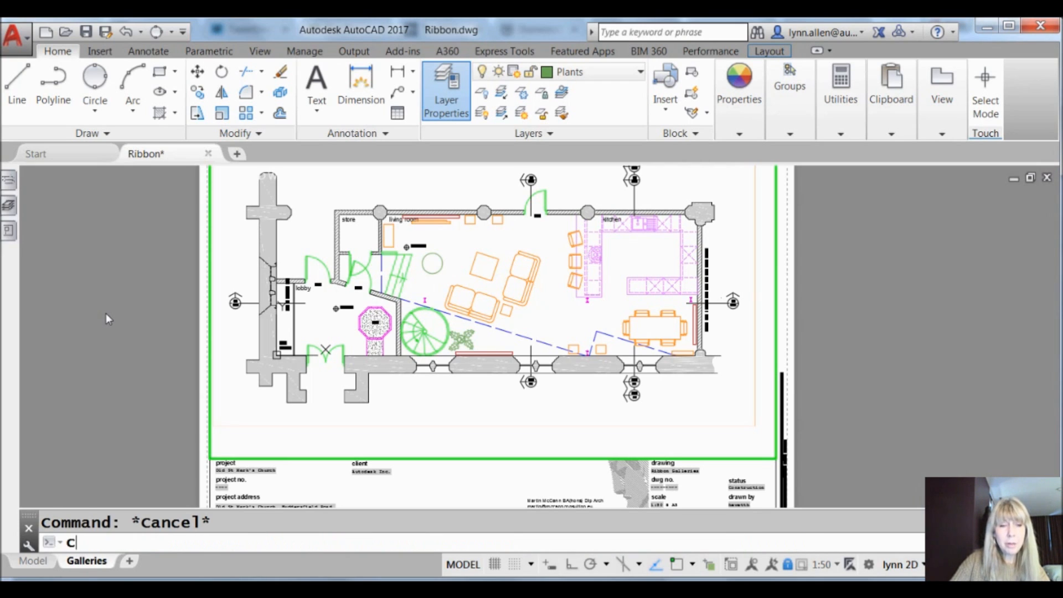
text(UI)
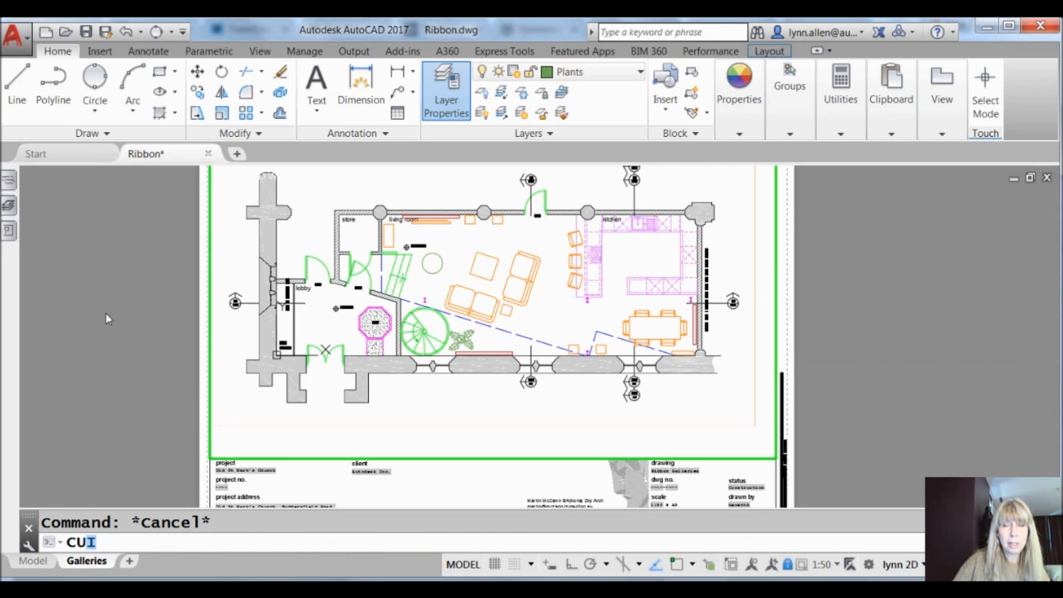
key(Return)
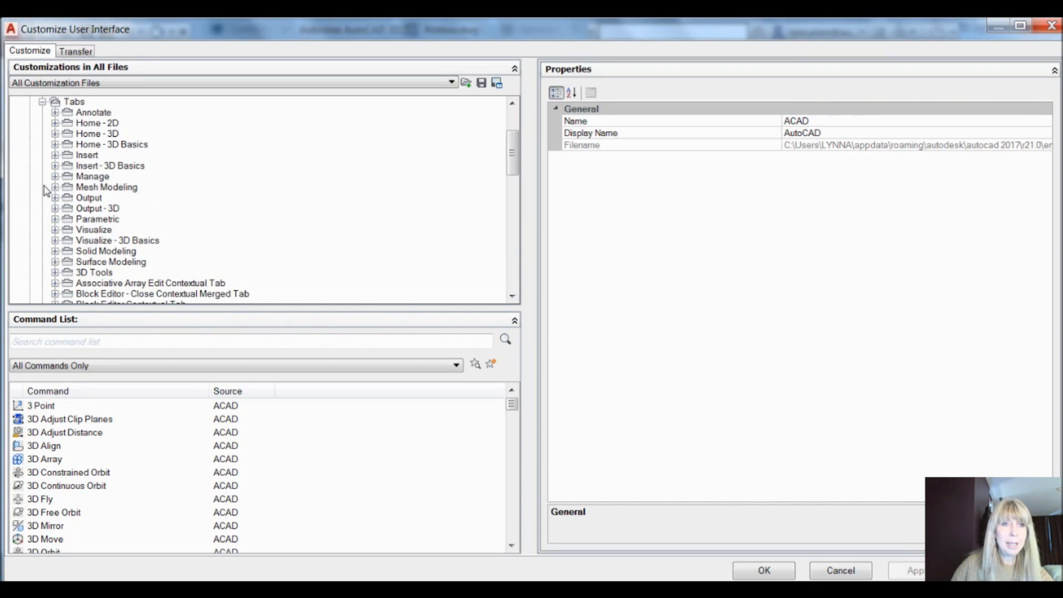
- Expand the Home - 2D ribbon tab and show the Home 2D - Draw panel's preview
click(55, 123)
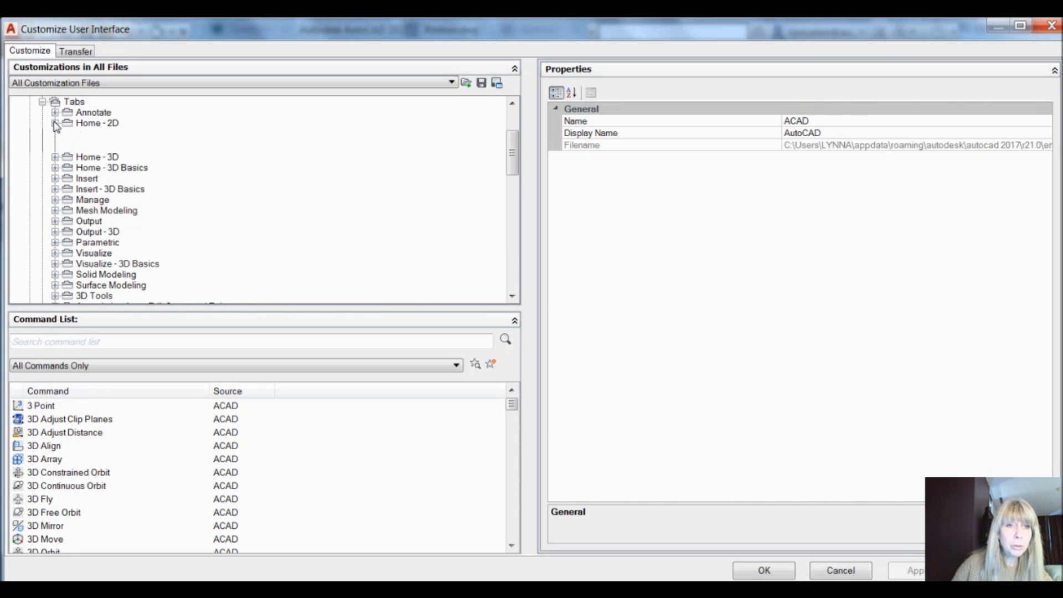
click(55, 123)
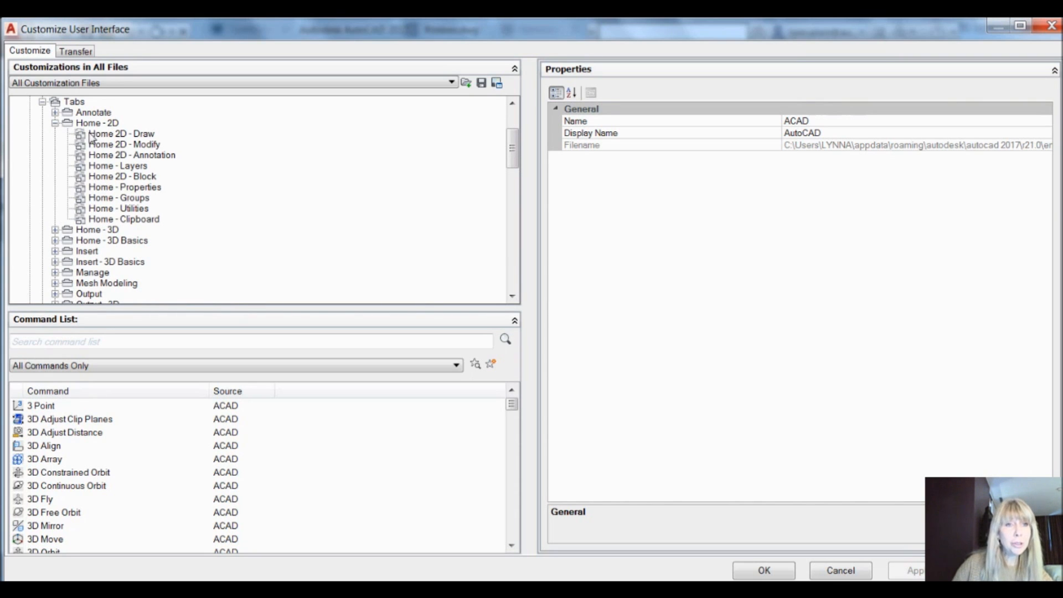
click(121, 134)
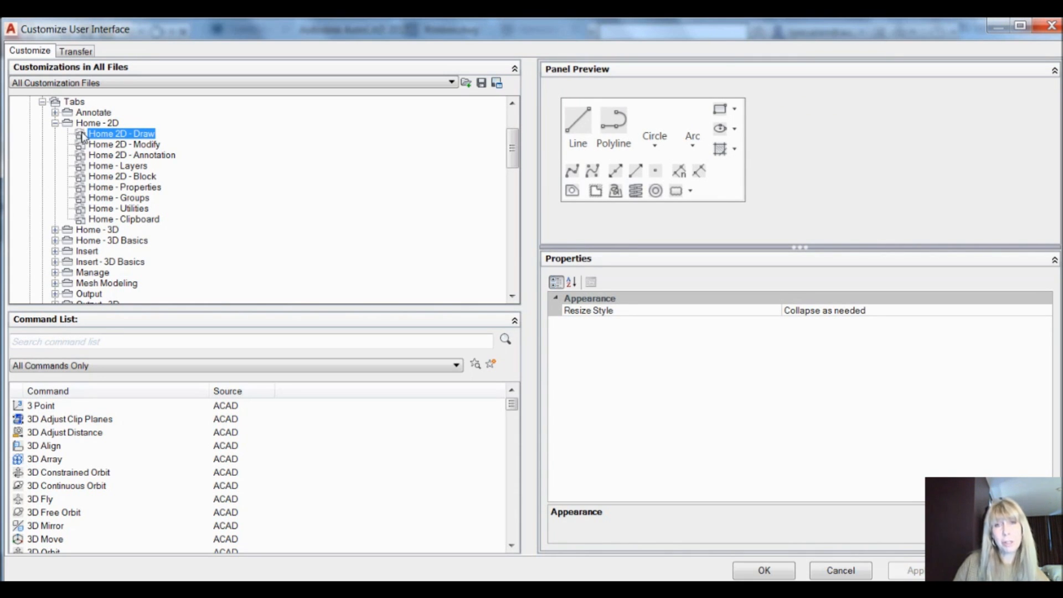
mouse_move(622, 172)
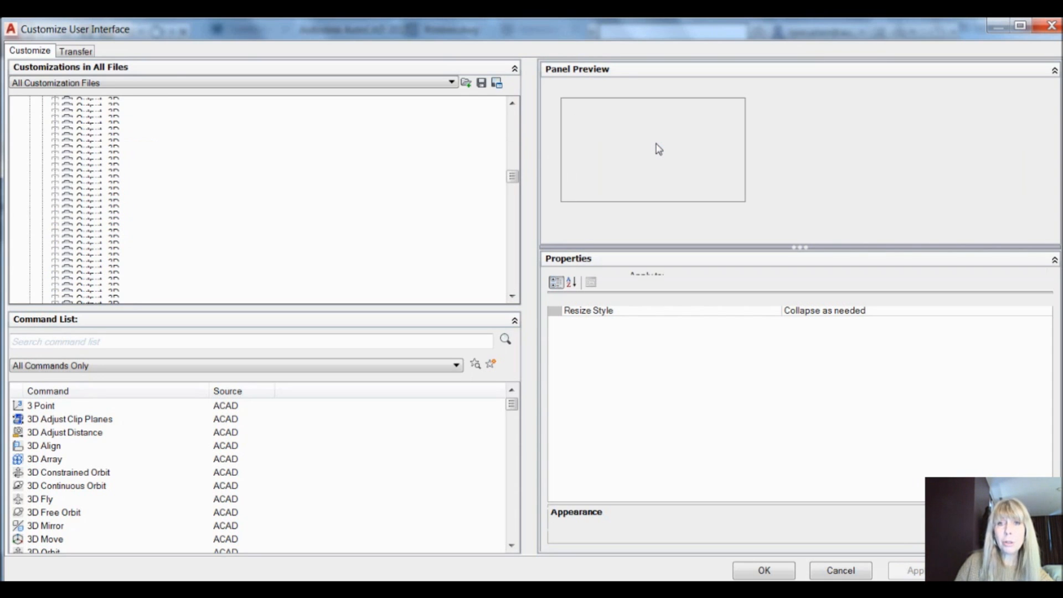
- Drag 3-Point above Center, Radius in the Circle drop-down and confirm with OK
click(113, 197)
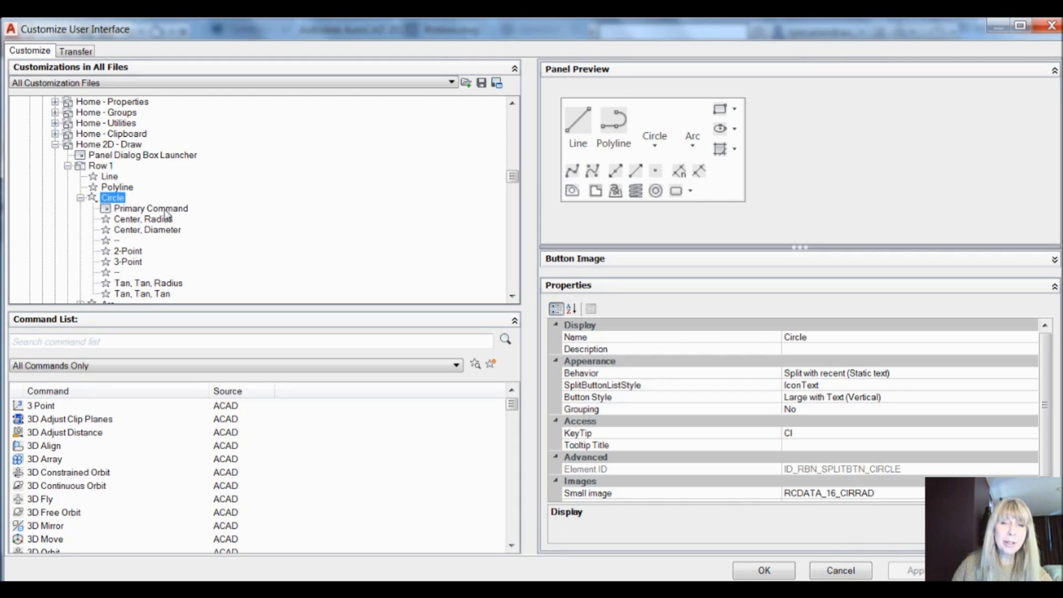
mouse_move(144, 219)
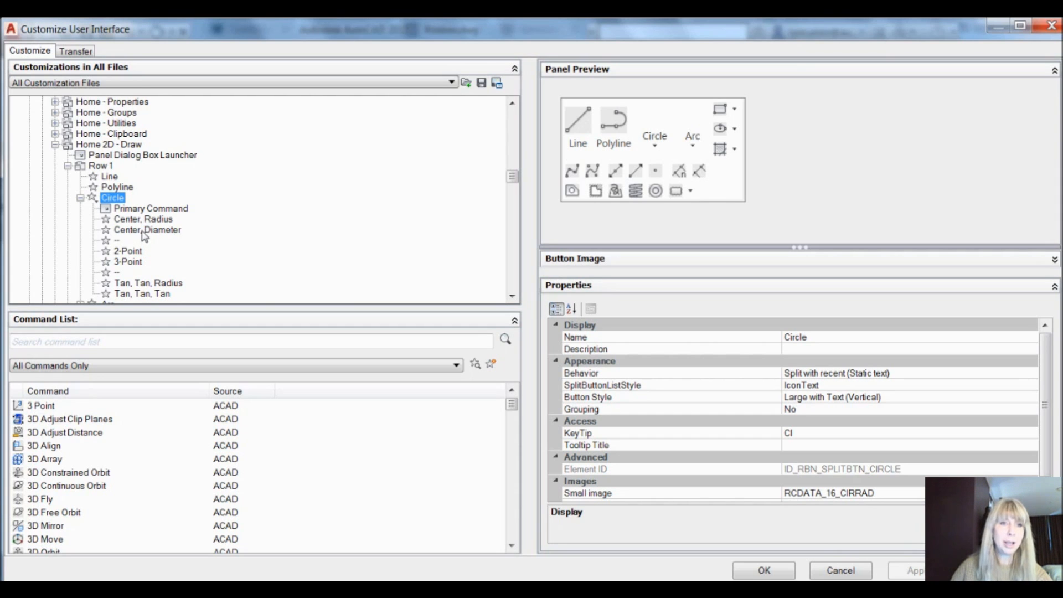
click(147, 229)
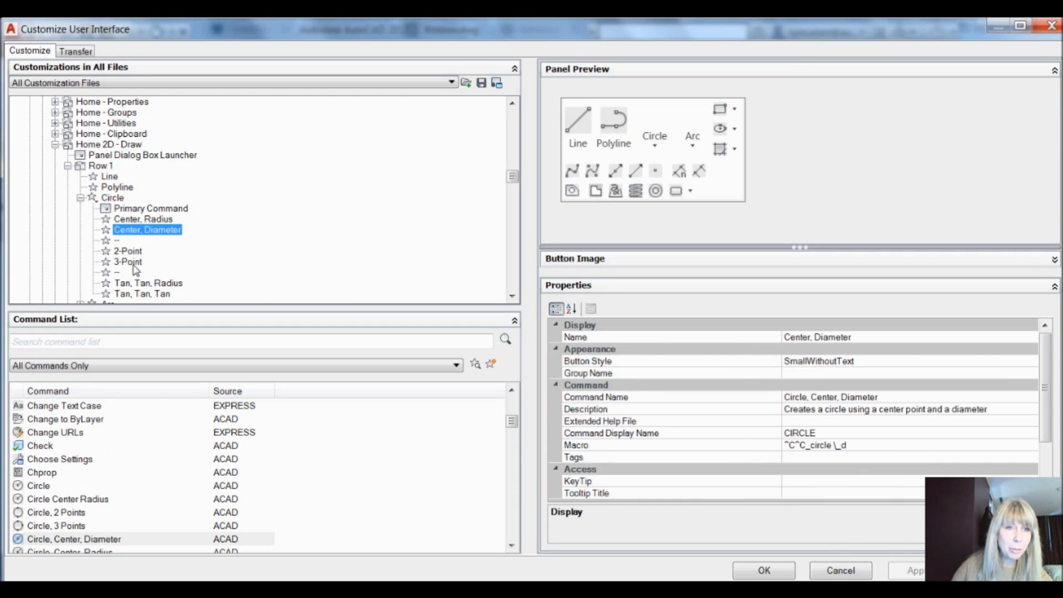
drag(148, 230, 128, 261)
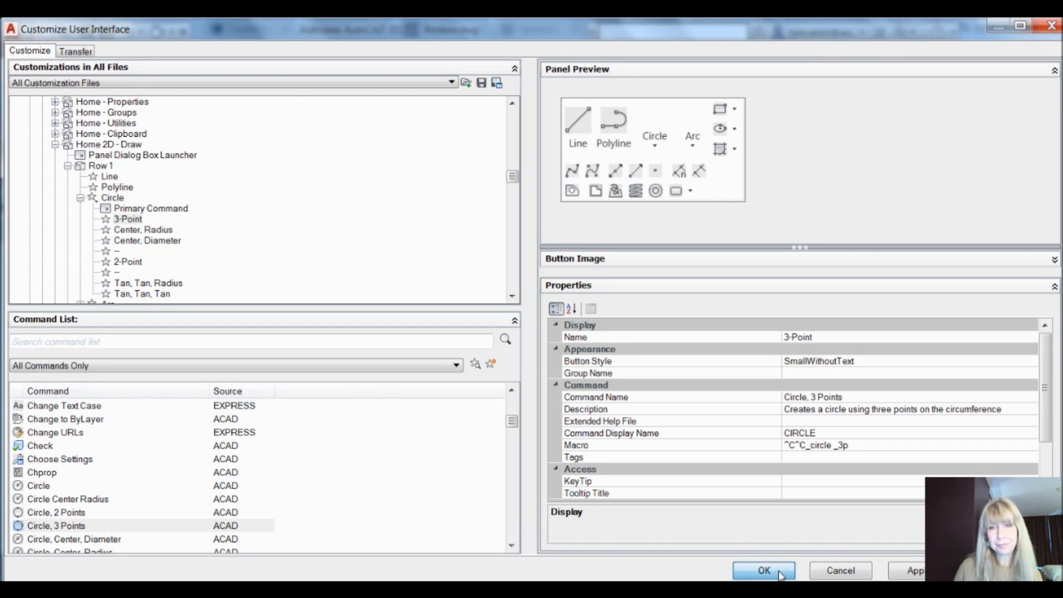
click(763, 570)
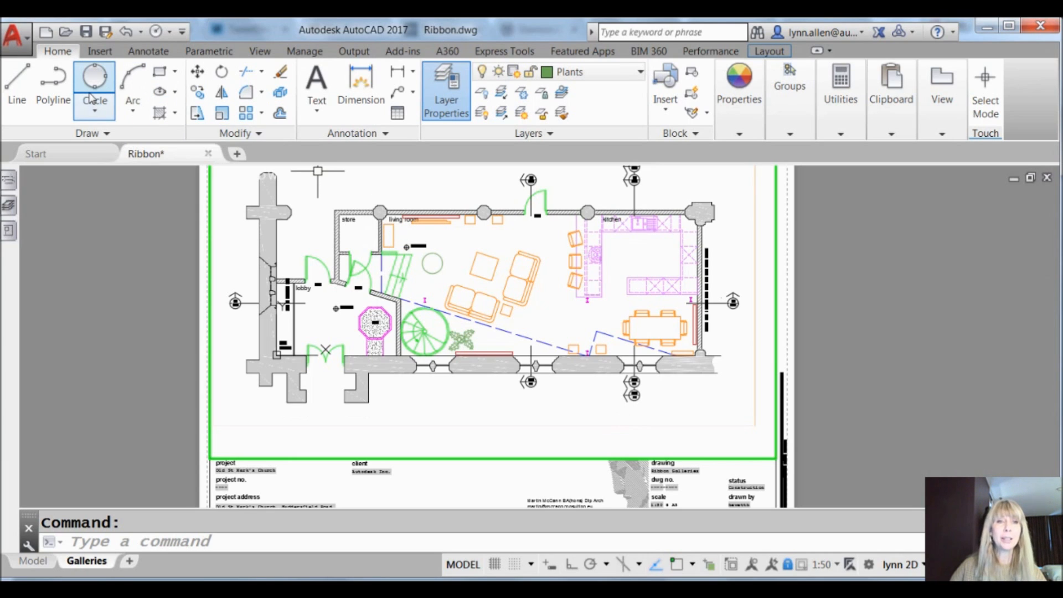
mouse_move(131, 196)
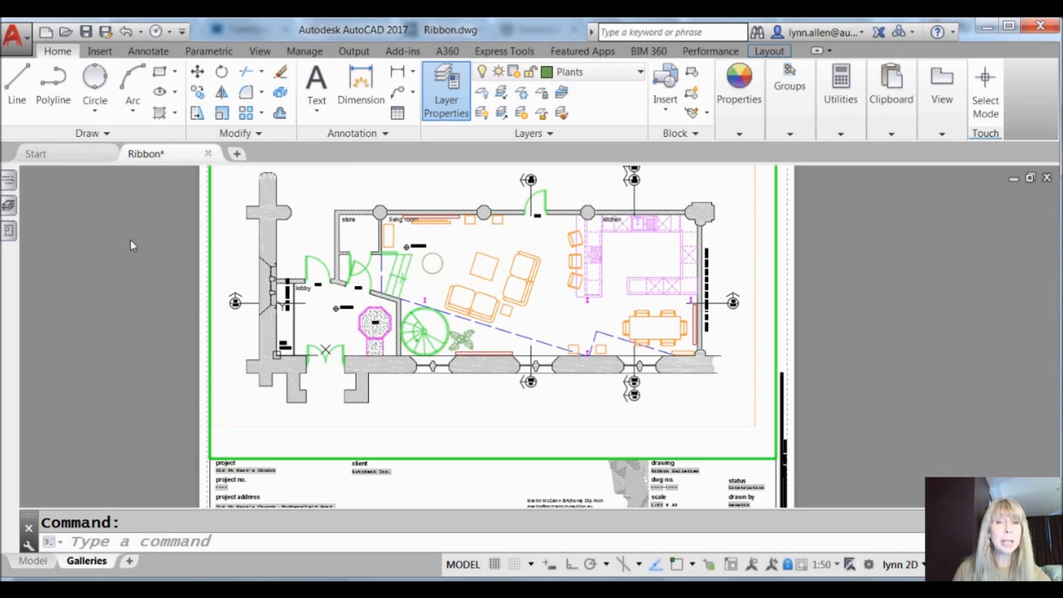
mouse_move(238, 564)
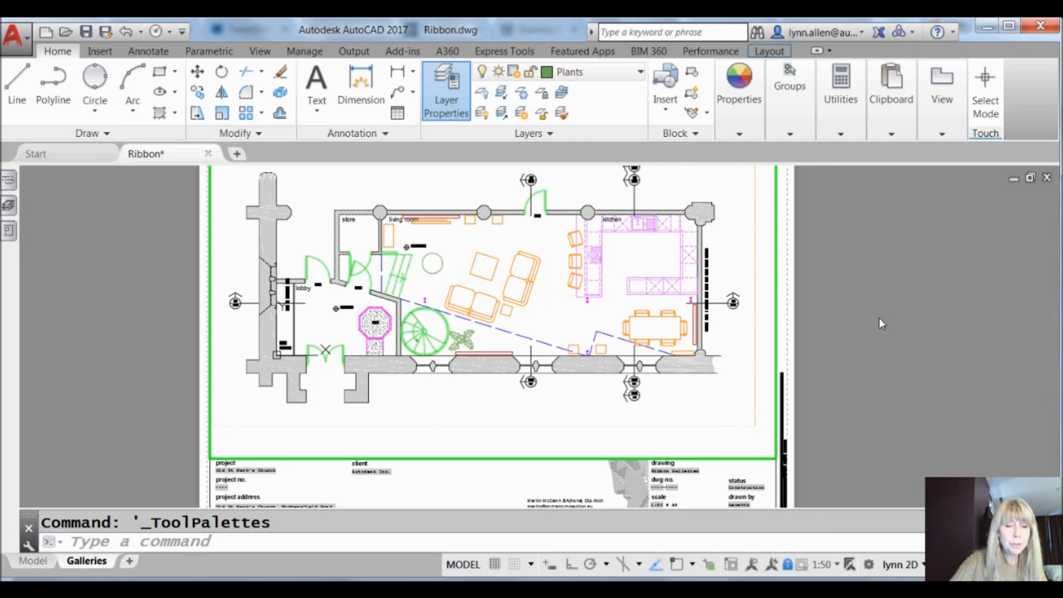
text(#)
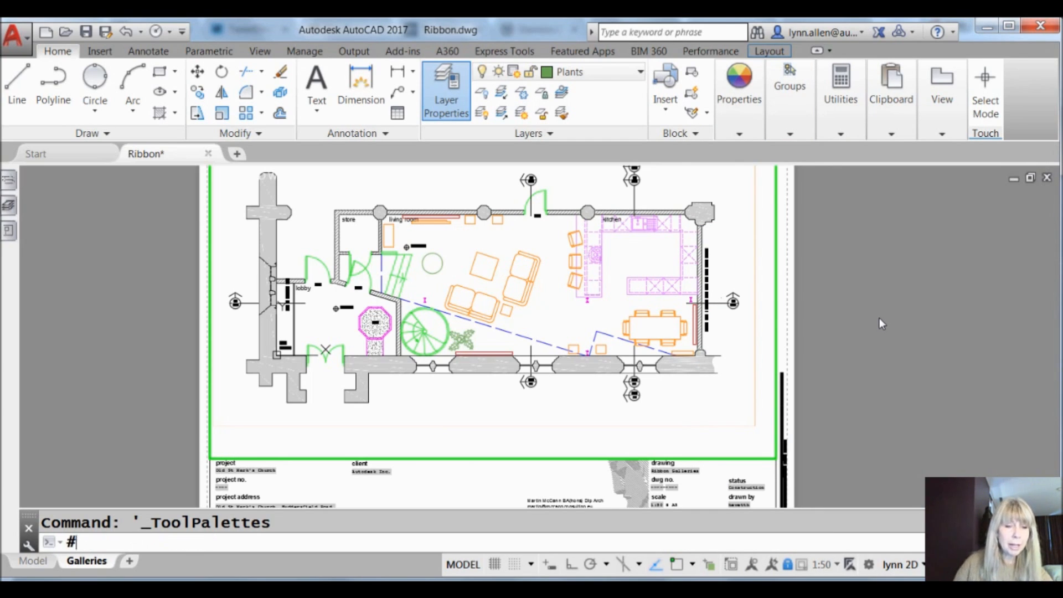
key(Escape)
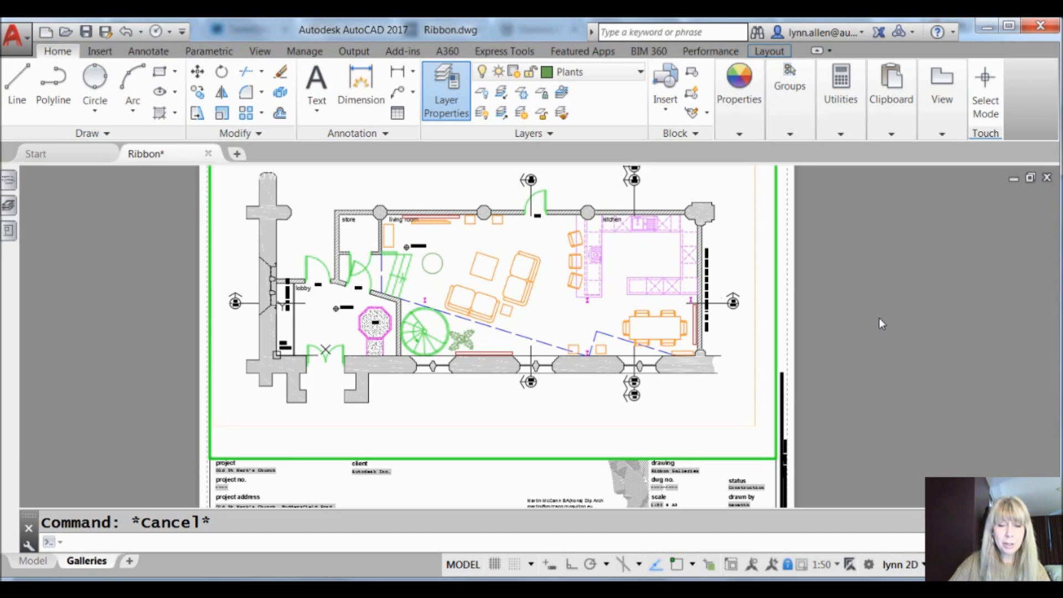
- Reopen CUI, expand Keyboard Shortcuts and focus the Command List search box
text(CUI)
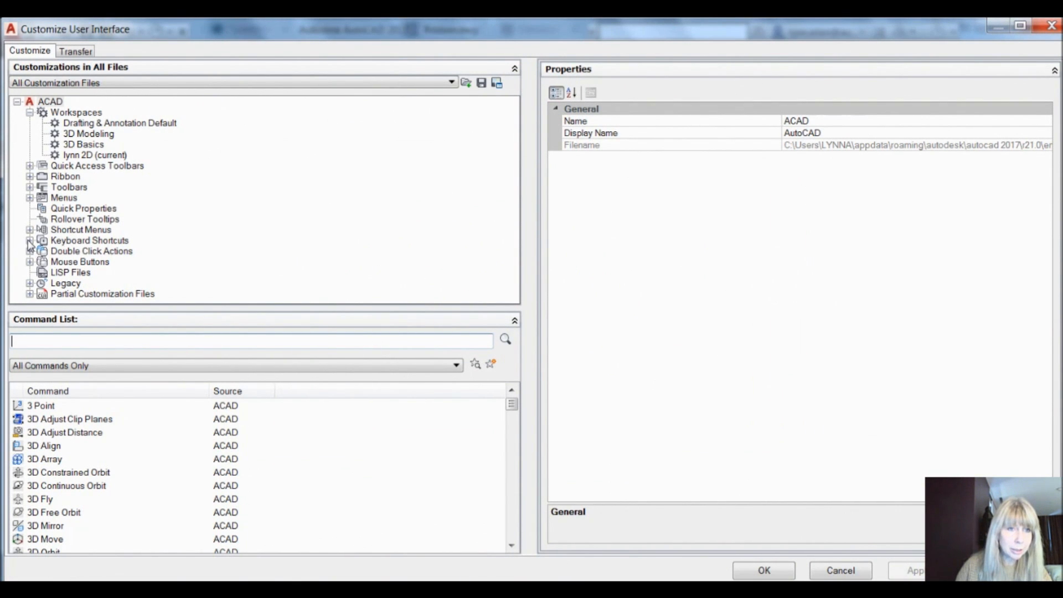
click(30, 240)
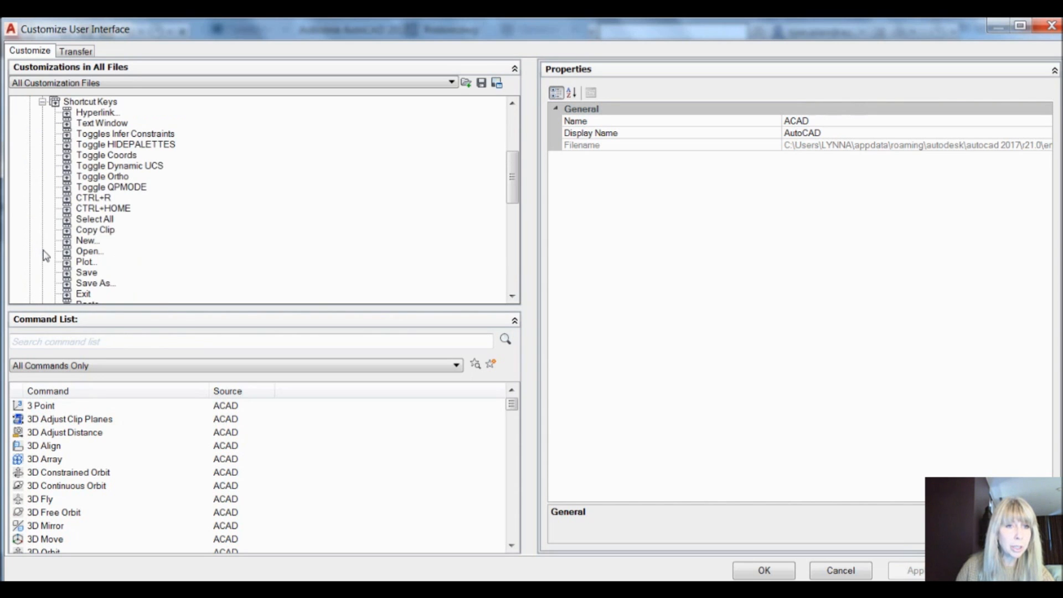
click(130, 341)
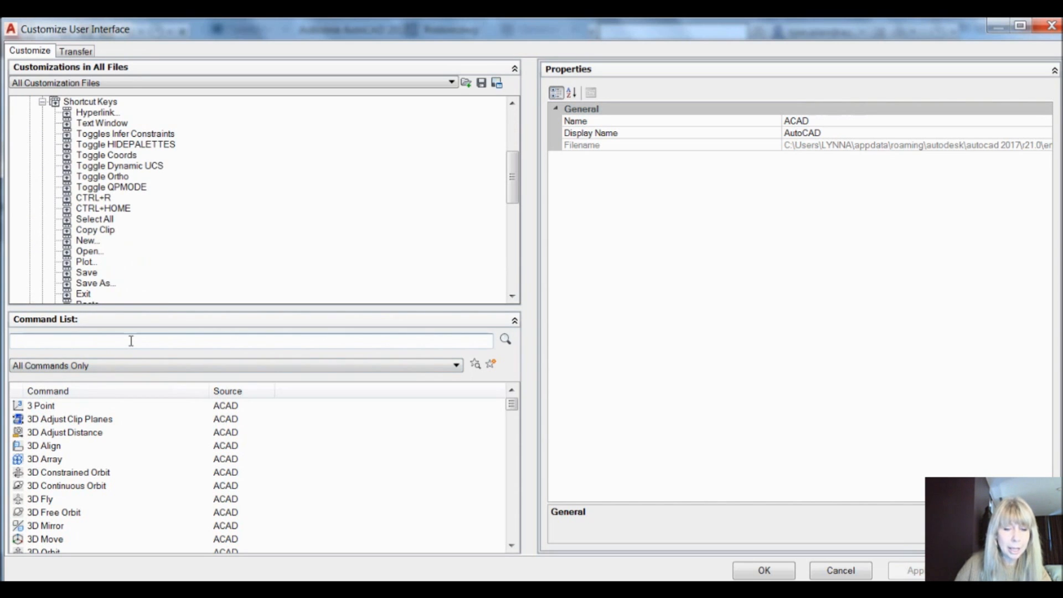
- Search 'cir' and pick the Circle, 3 Points command for a new shortcut key
text(cir)
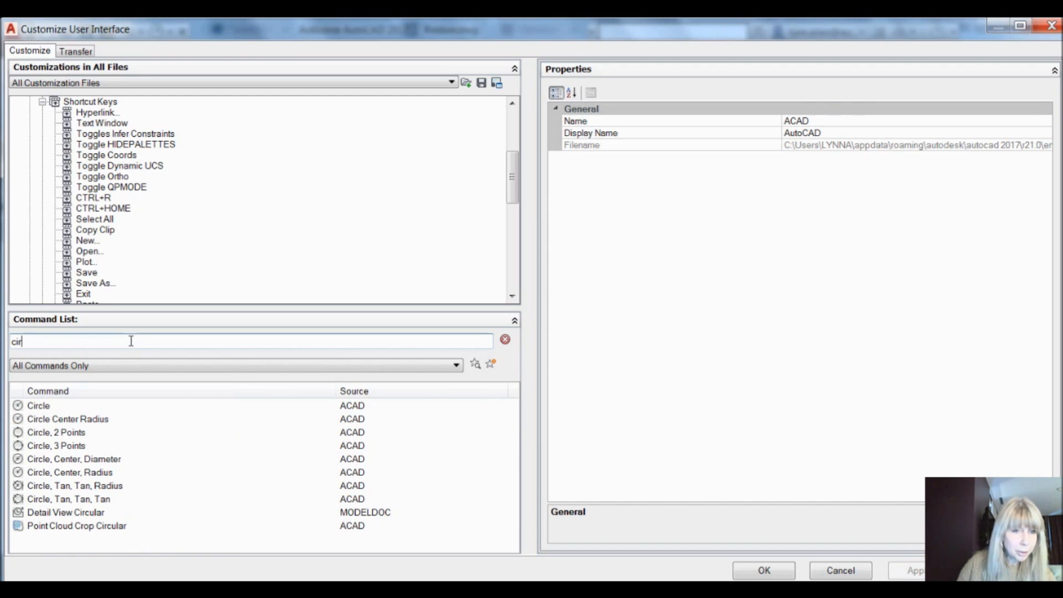
click(57, 445)
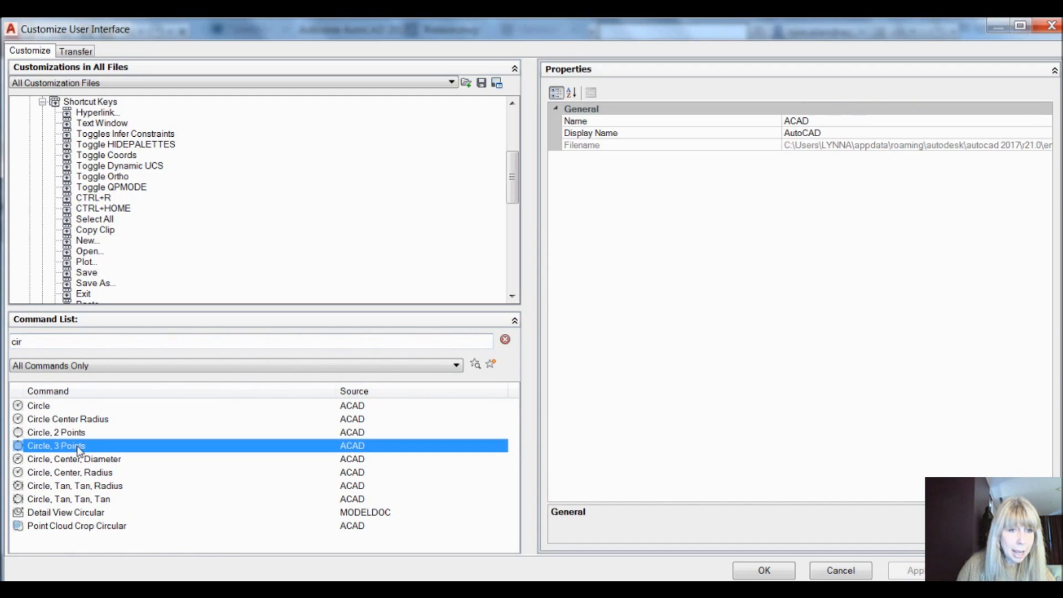
scroll(down, 3)
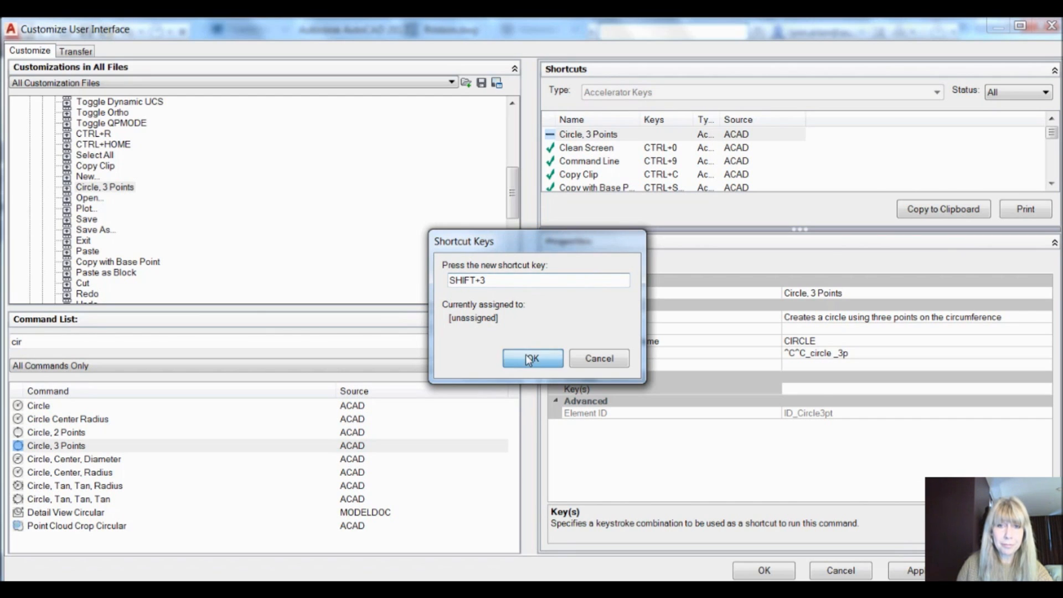
- Confirm SHIFT+3 for Circle, 3 Points and save the customization back to the drawing
click(533, 358)
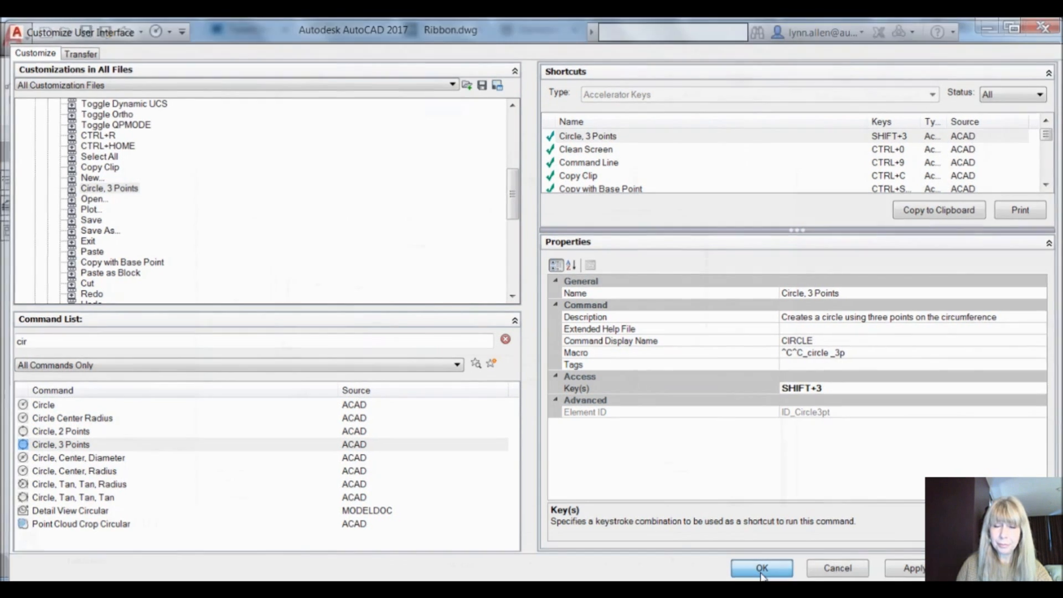
click(762, 568)
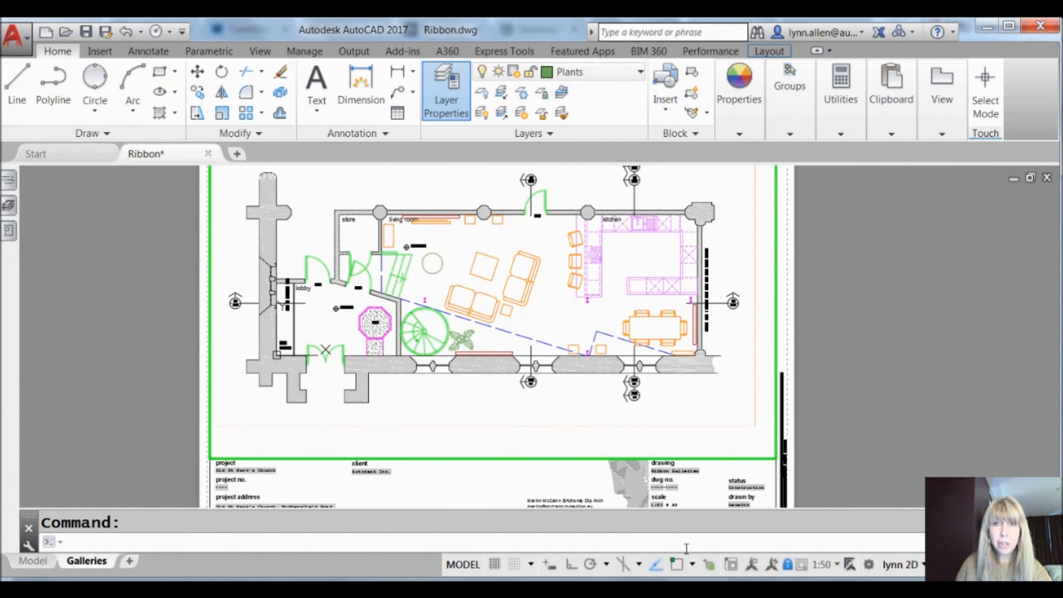